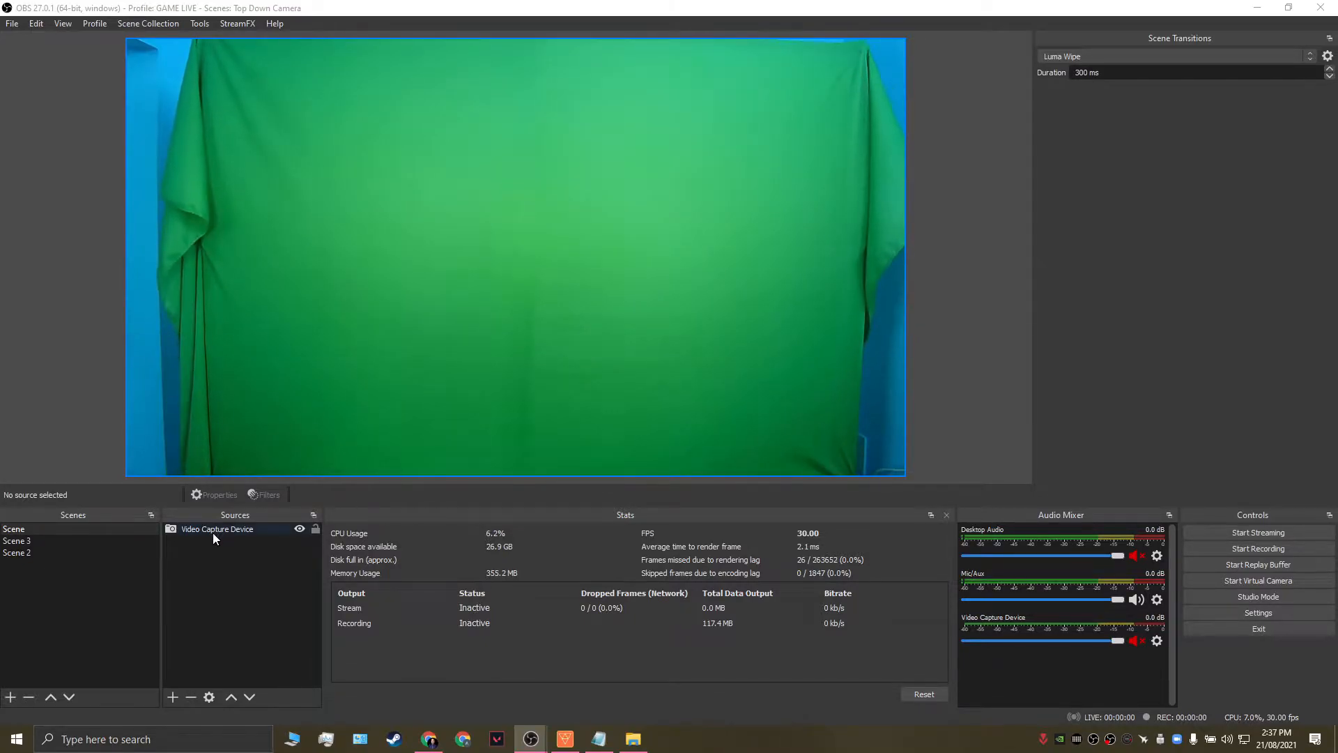
- Select the webcam Video Capture Device and review its settings without changes
{"action": "left_click", "coordinate": [217, 529]}
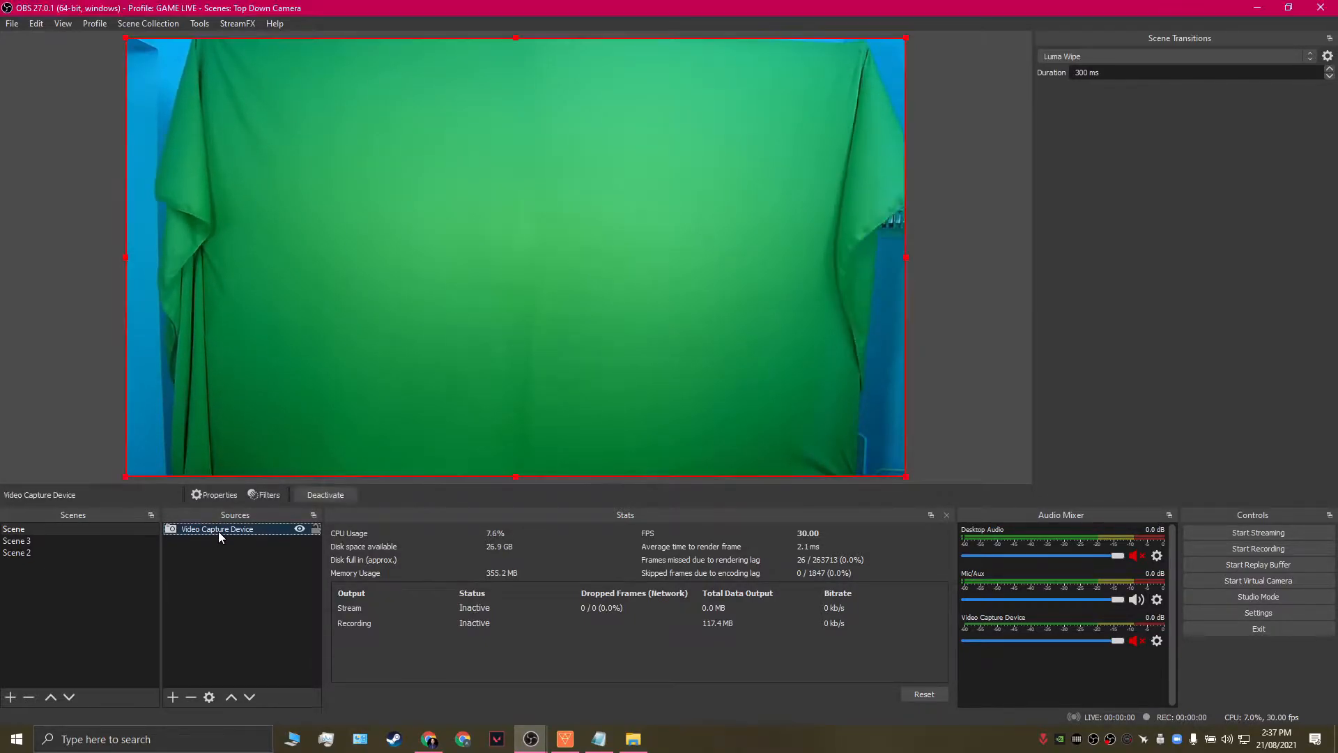
{"action": "left_click", "coordinate": [219, 494]}
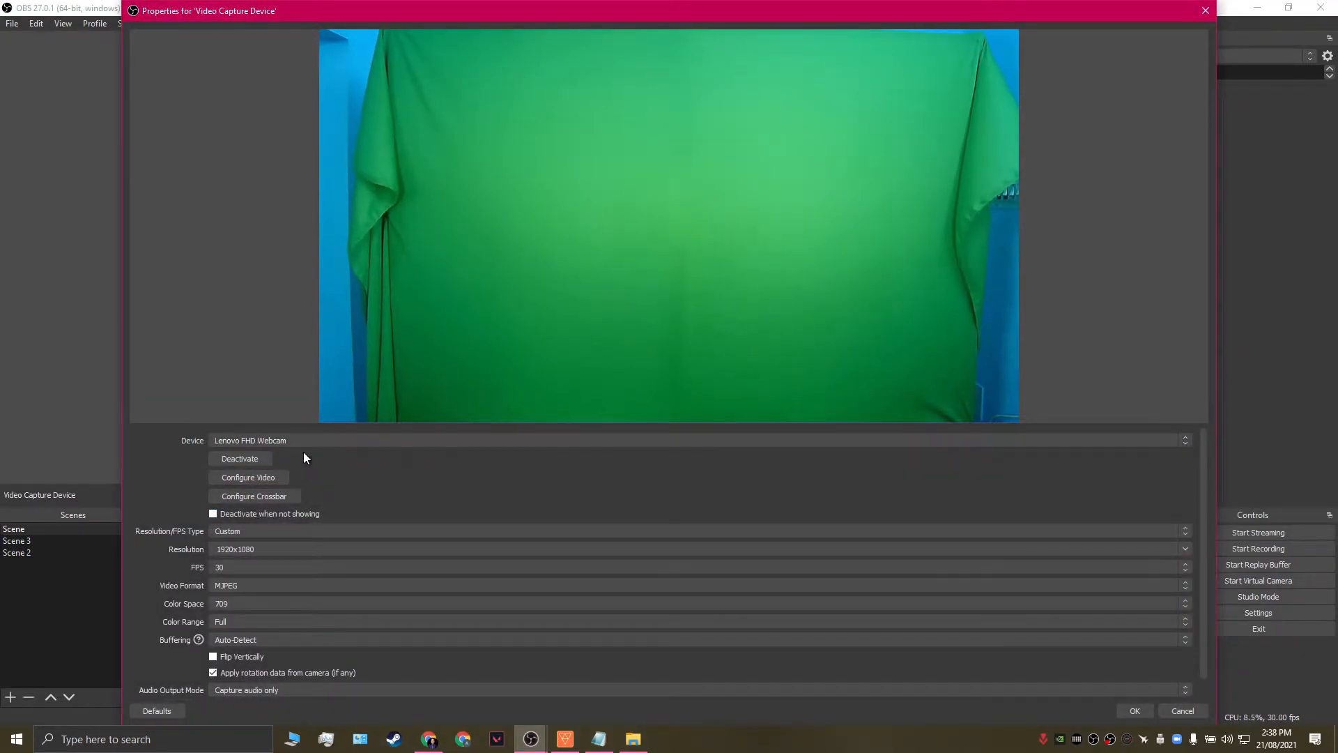
{"action": "left_click", "coordinate": [1135, 710]}
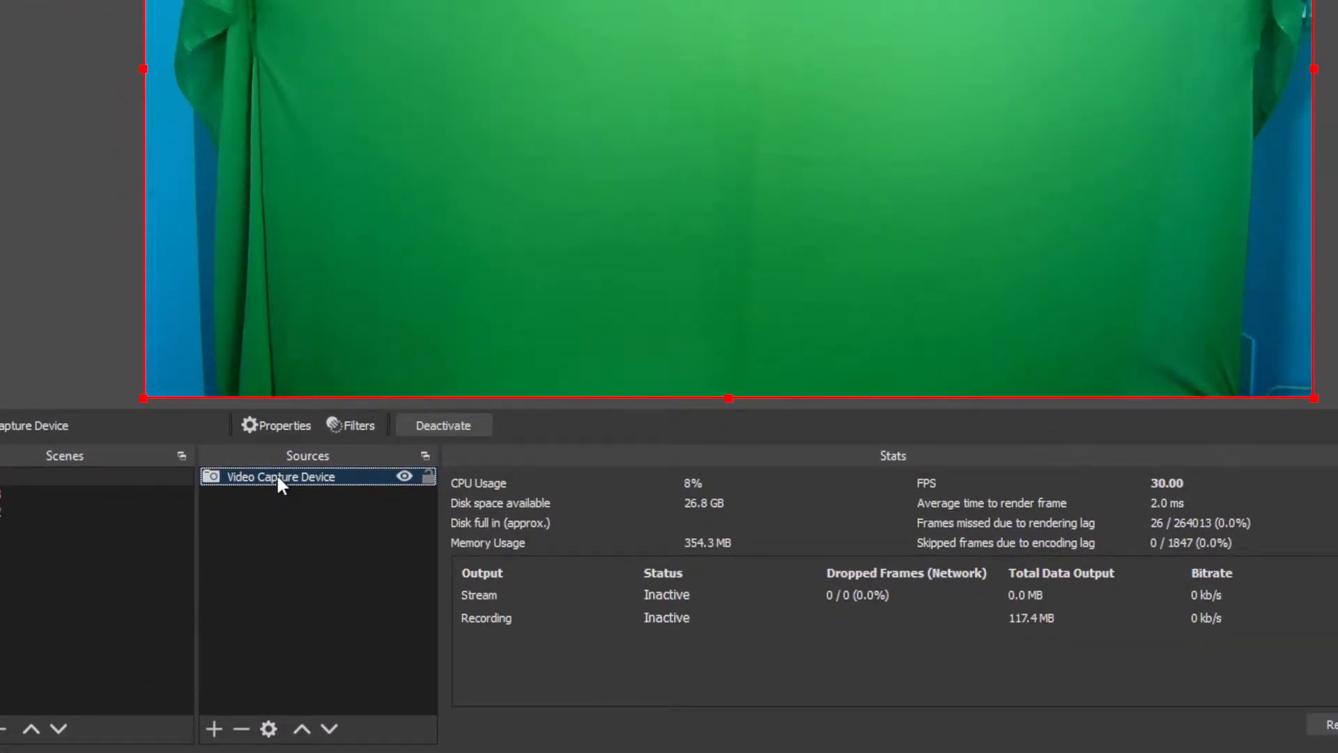
- Add a Chroma Key effect filter to the webcam source with its default name
{"action": "left_click", "coordinate": [352, 425]}
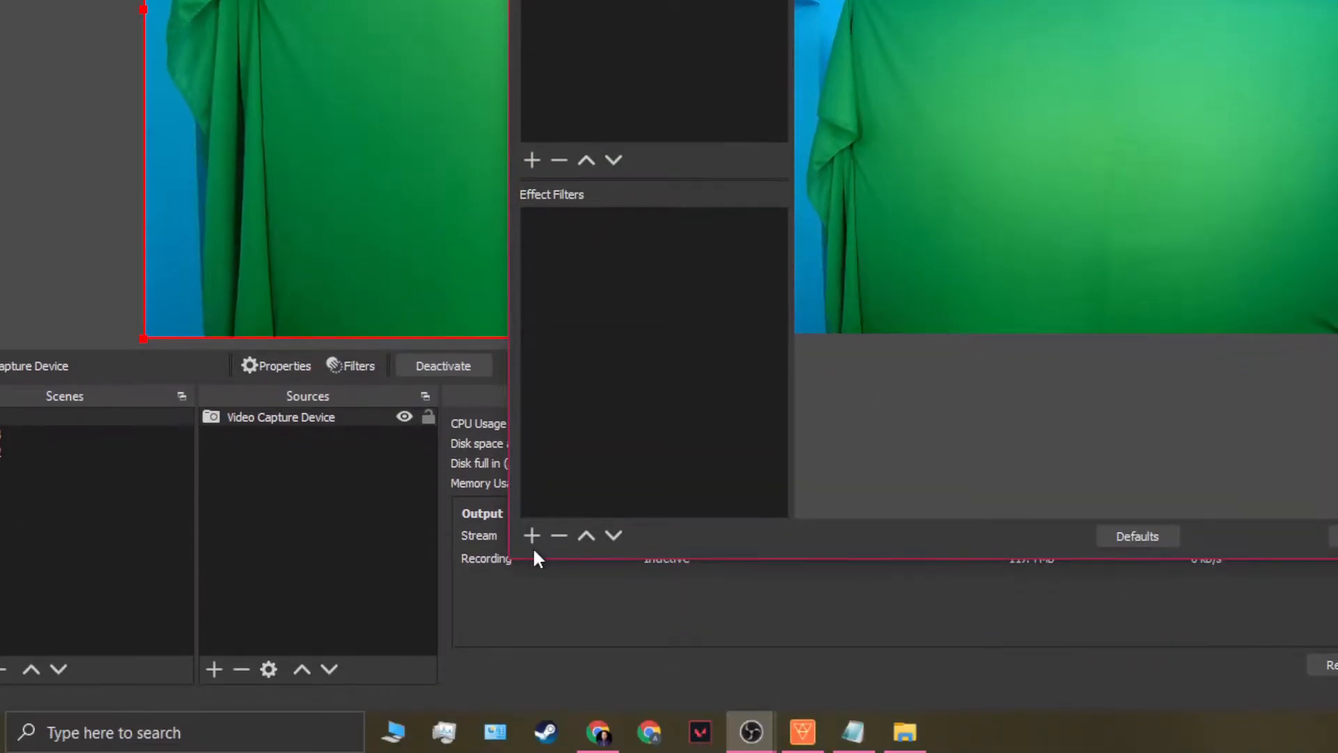
{"action": "left_click", "coordinate": [531, 159]}
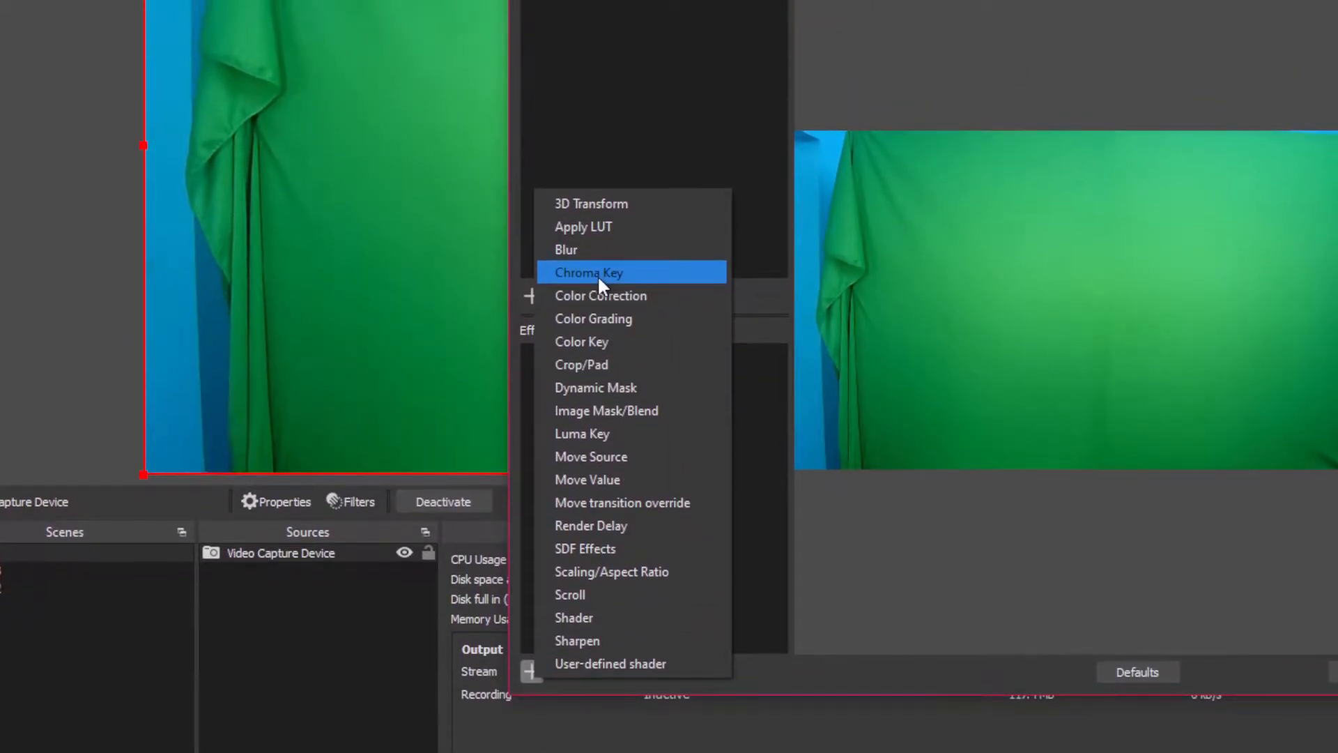
{"action": "left_click", "coordinate": [589, 271]}
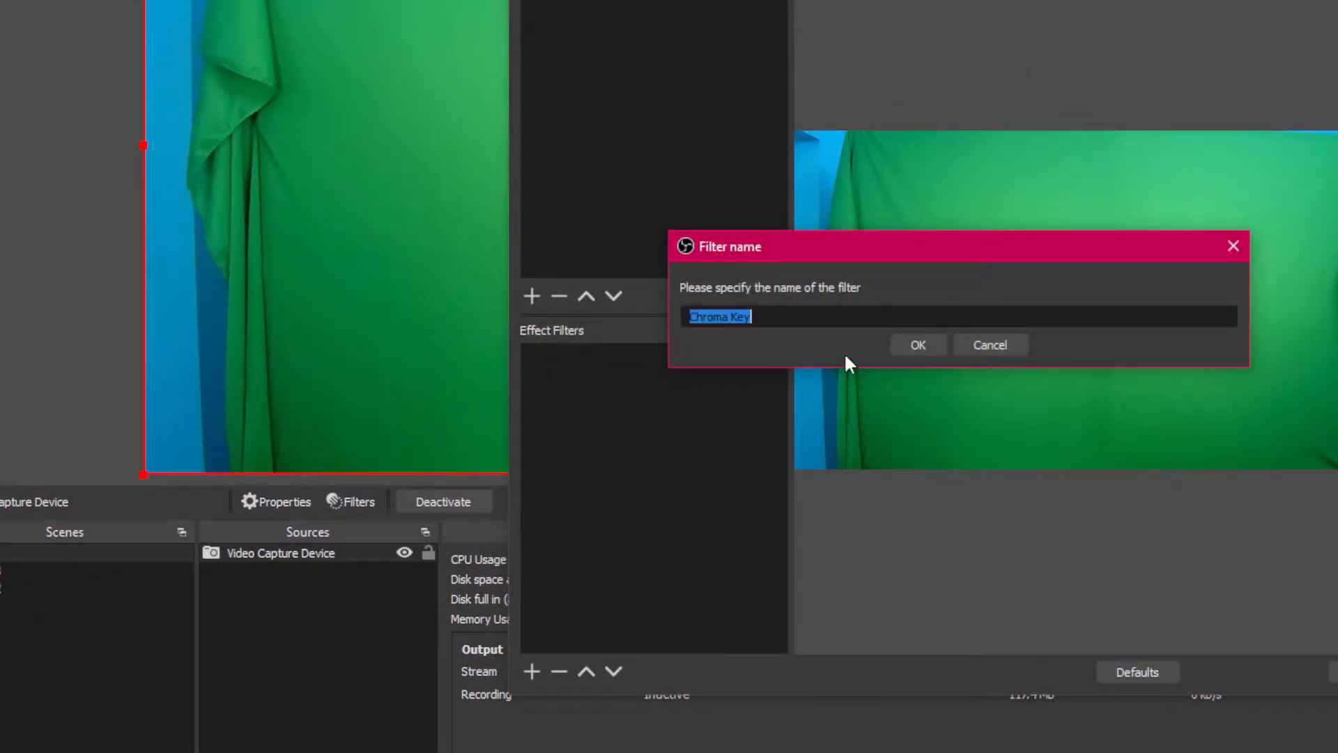
{"action": "left_click", "coordinate": [918, 345]}
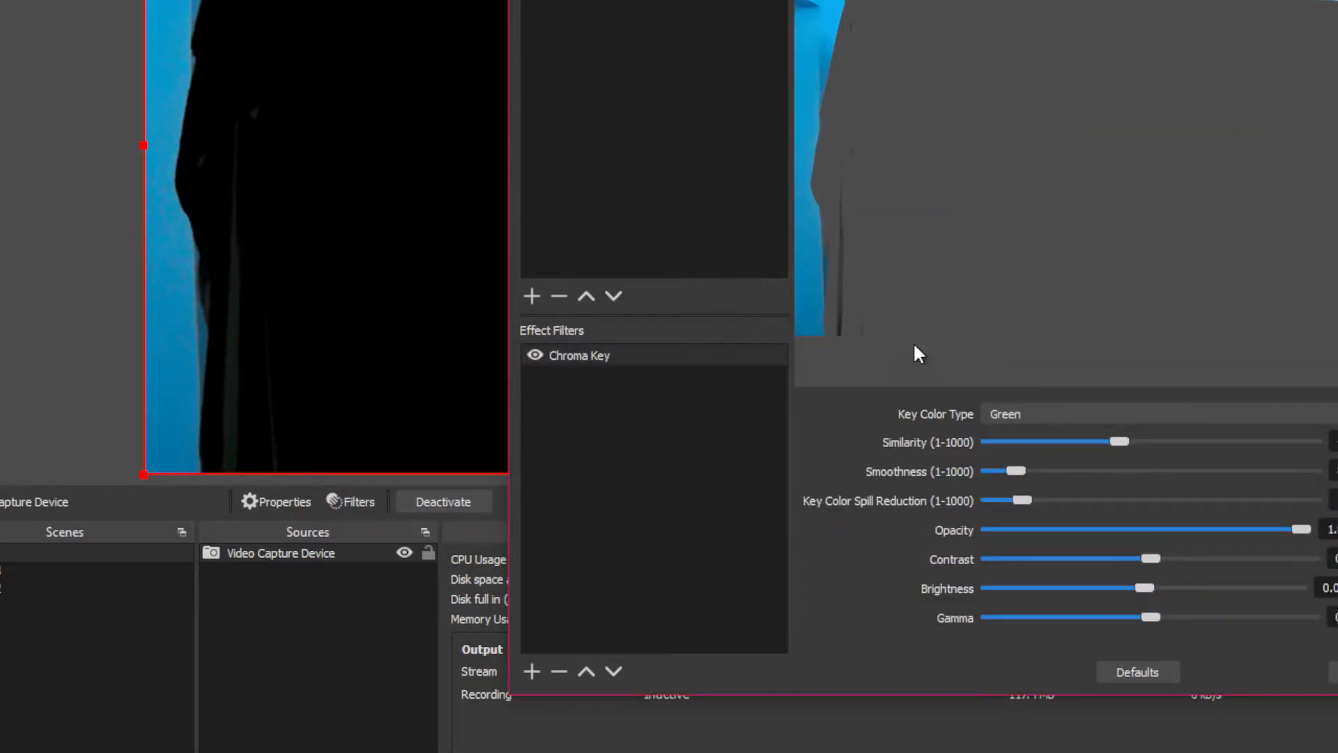
- Keep Chroma Key defaults (Similarity 400, Smoothness 80) and close the Filters window
{"action": "left_click", "coordinate": [819, 436]}
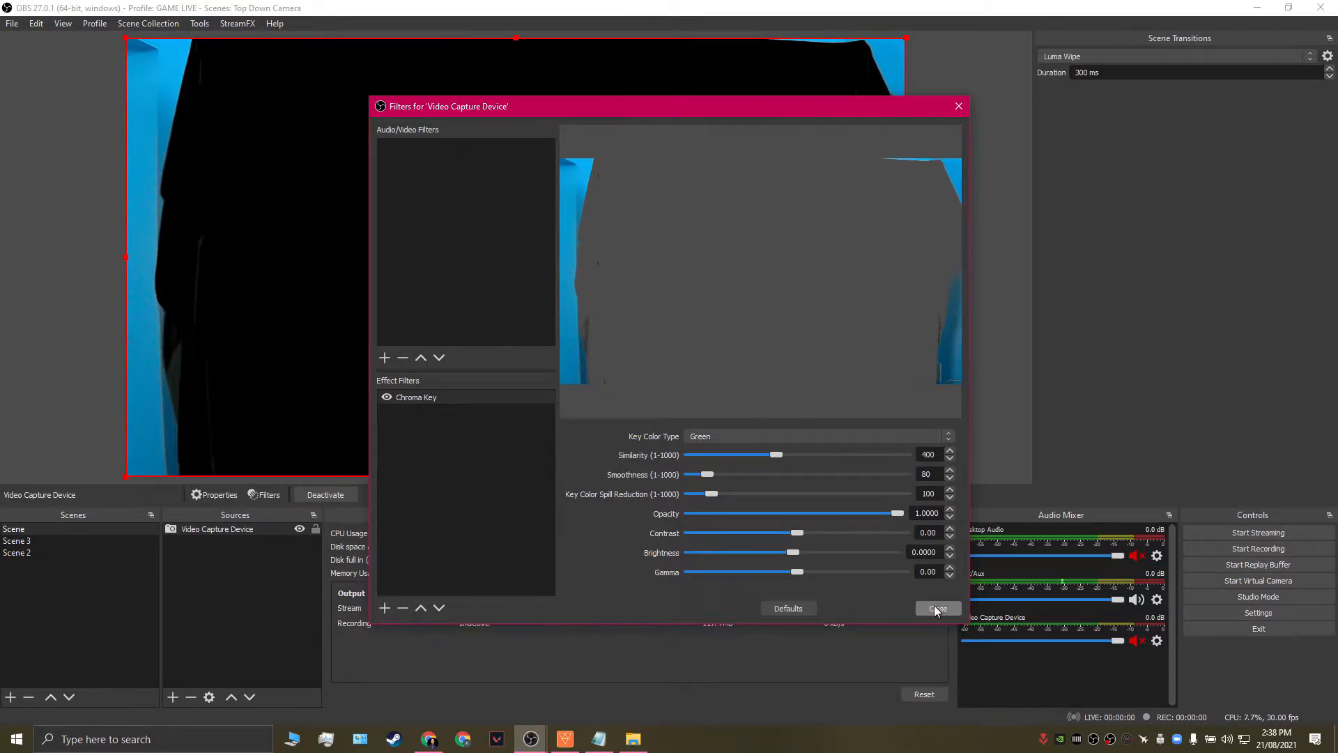
{"action": "left_click", "coordinate": [938, 607]}
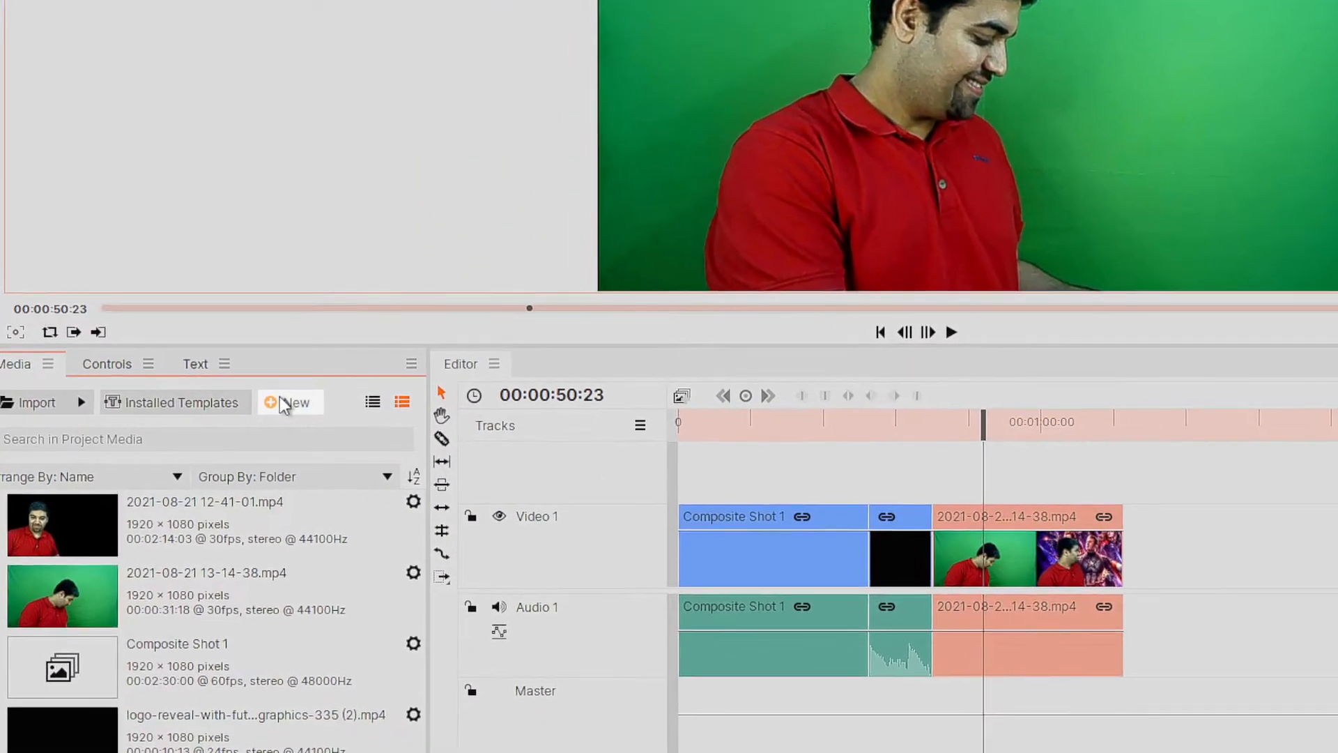
{"action": "mouse_move", "coordinate": [306, 431]}
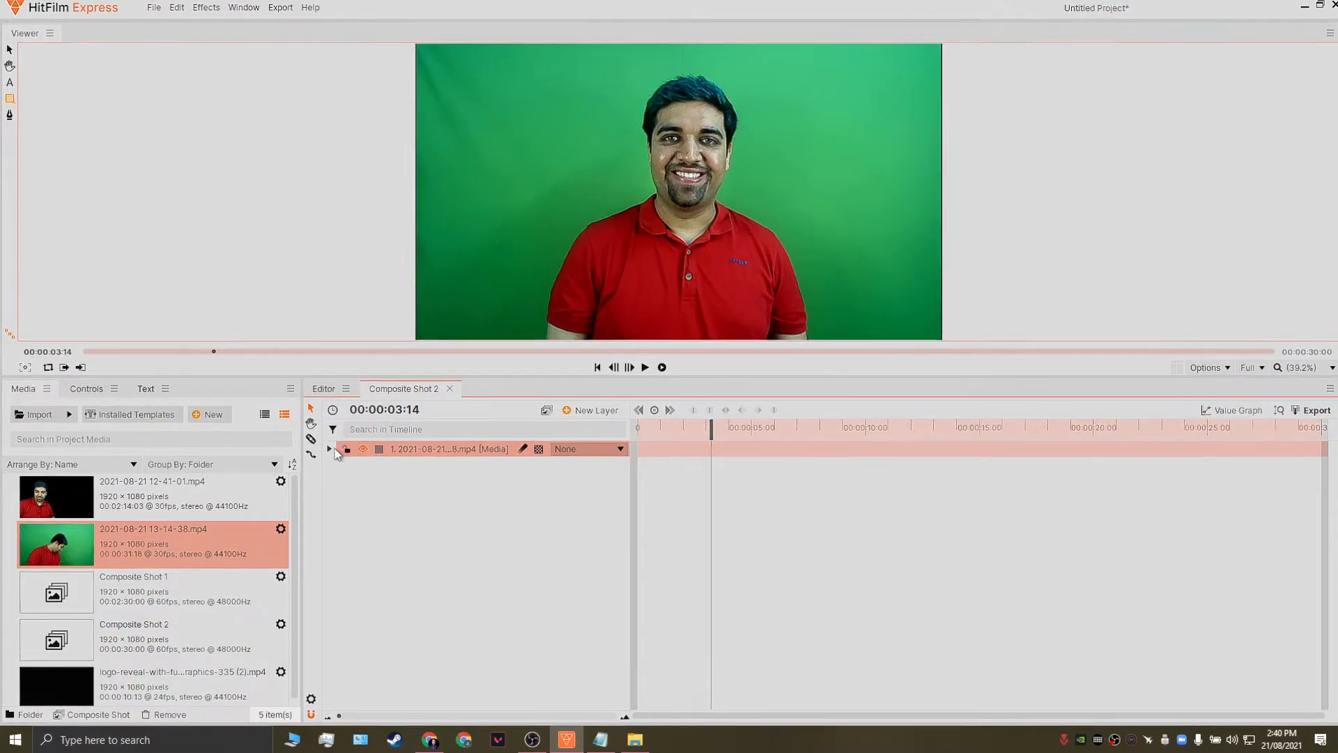
- Expand the green-screen layer and search effects for 'chroma' to add Chroma Key
{"action": "left_click", "coordinate": [330, 449]}
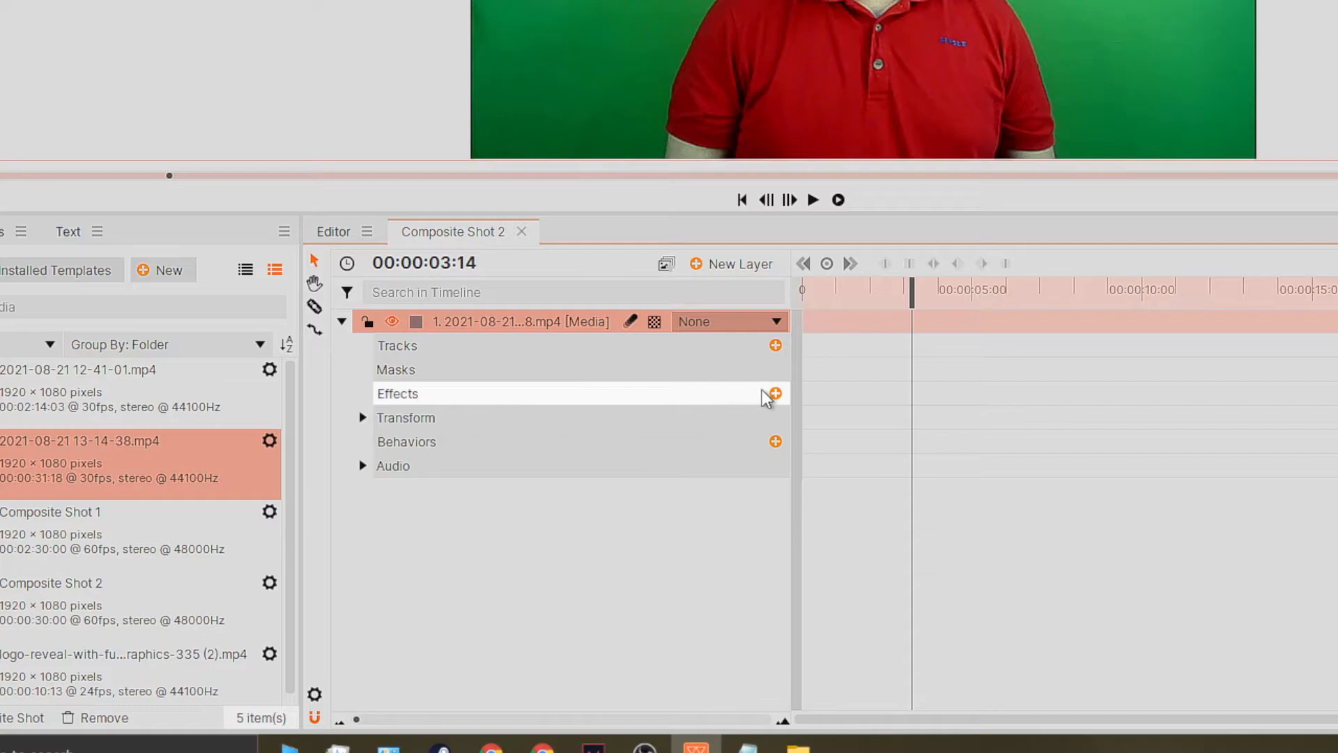
{"action": "left_click", "coordinate": [774, 393]}
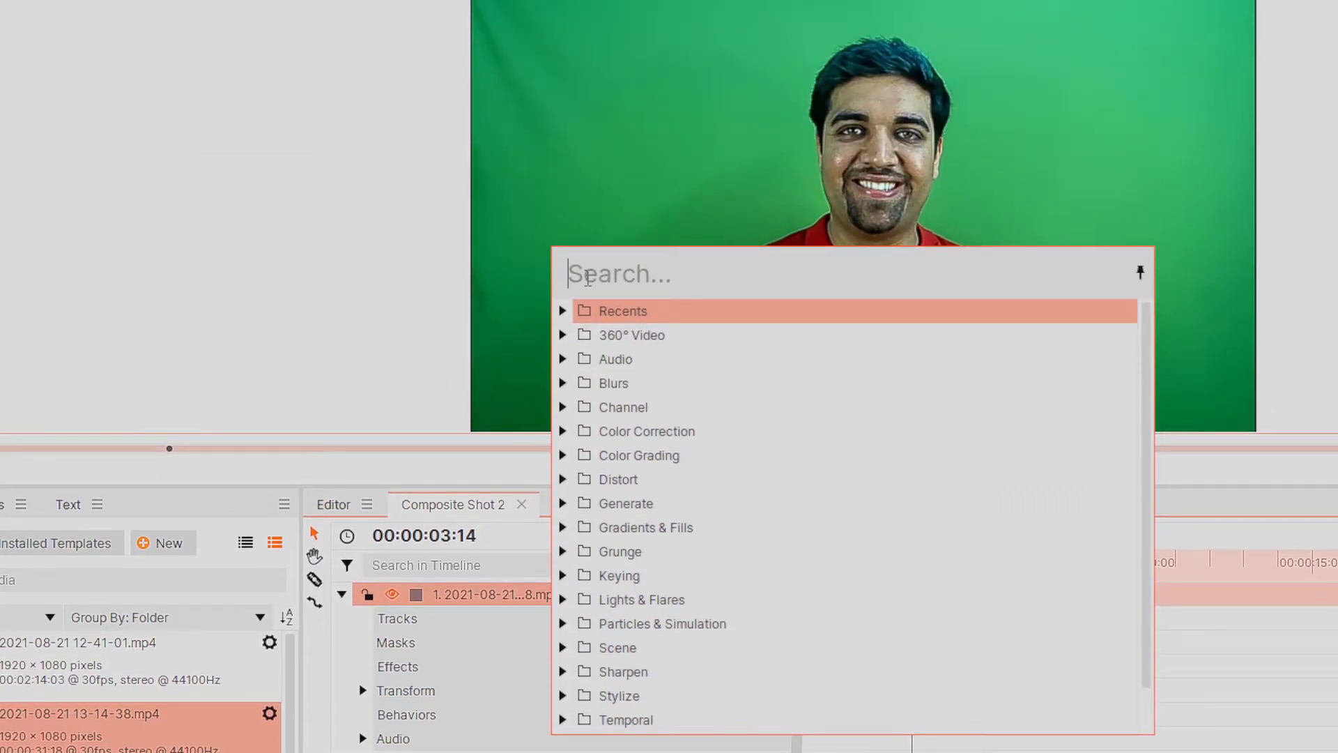
{"action": "type", "text": "chroma"}
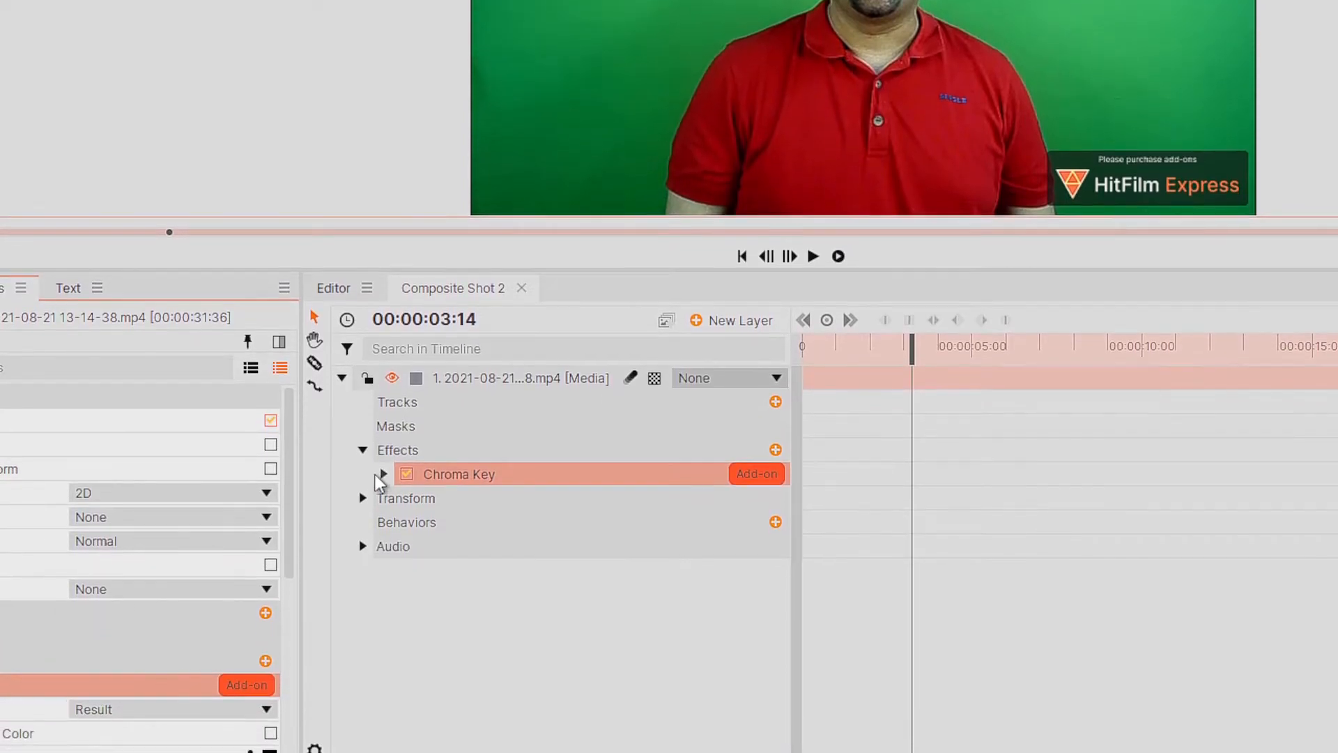
- Sample the green backdrop (39, 152, 76) as Chroma Key colour and enable the effect
{"action": "left_click", "coordinate": [382, 474]}
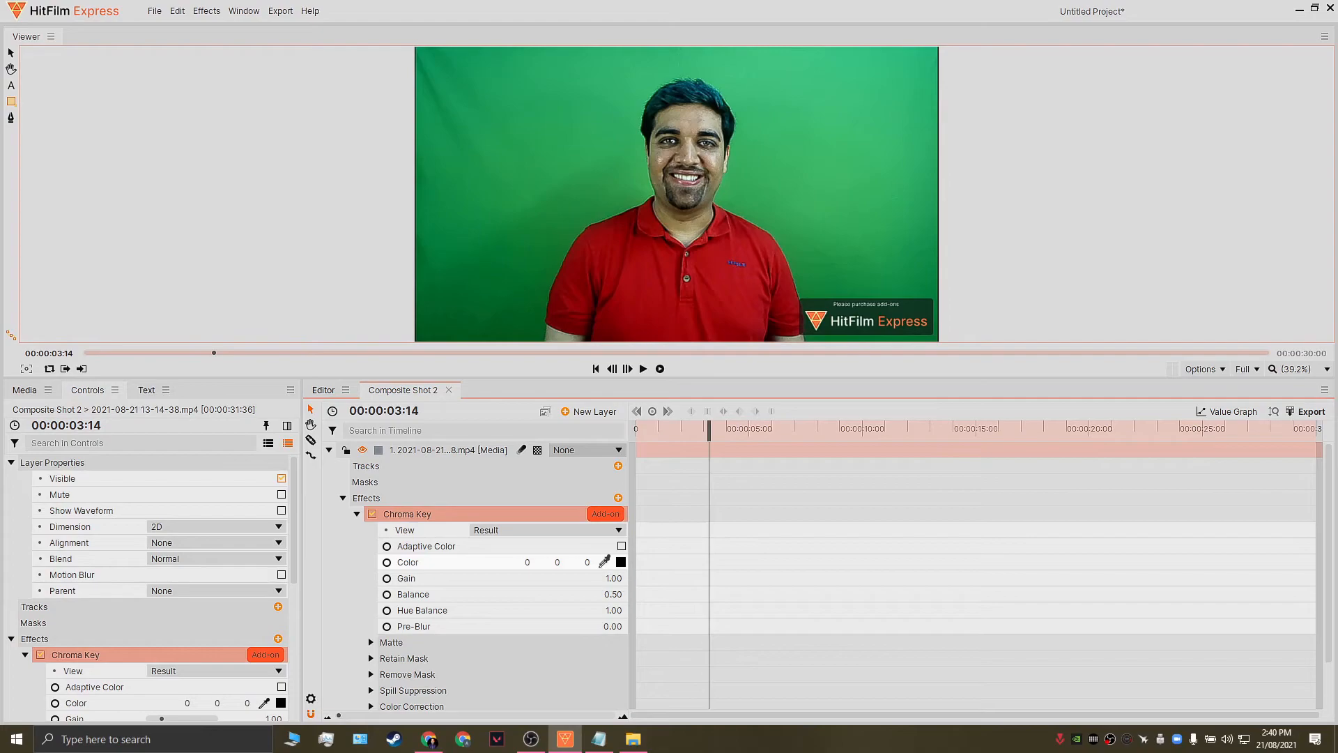
{"action": "left_click", "coordinate": [536, 194]}
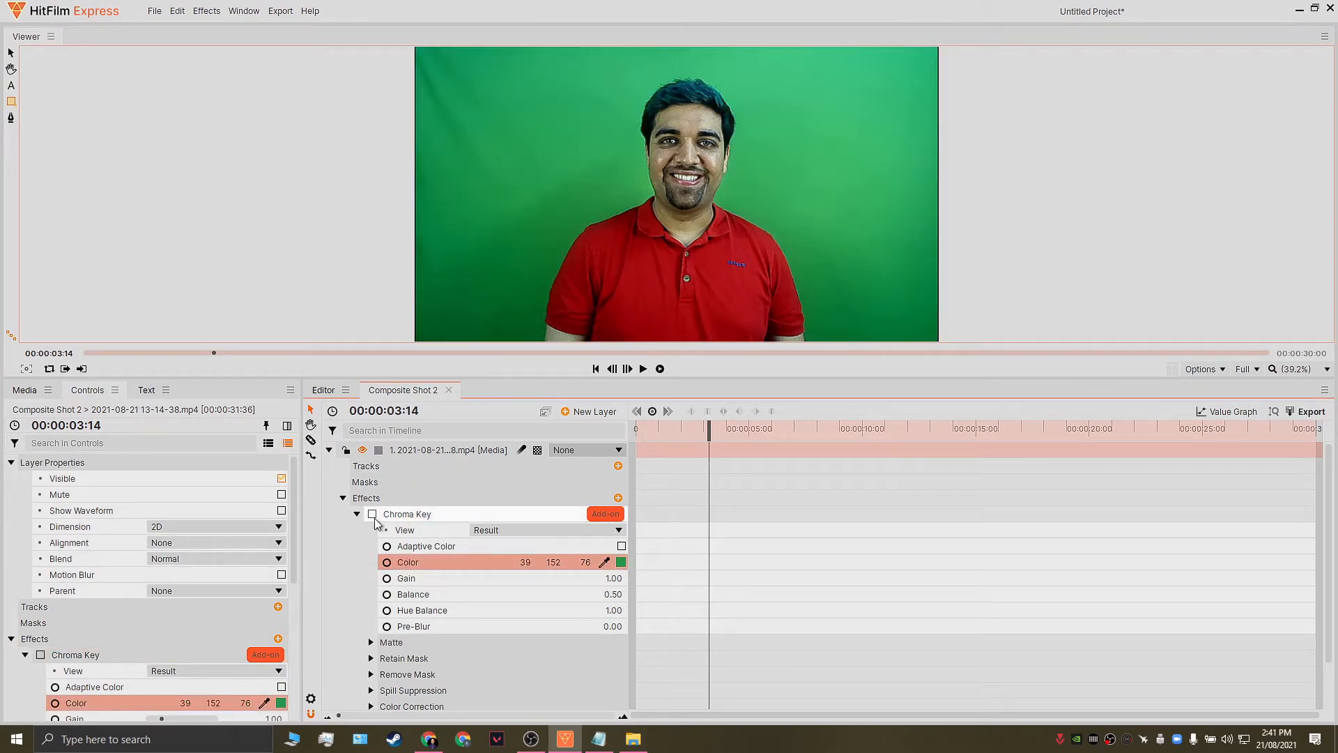
{"action": "left_click", "coordinate": [371, 514]}
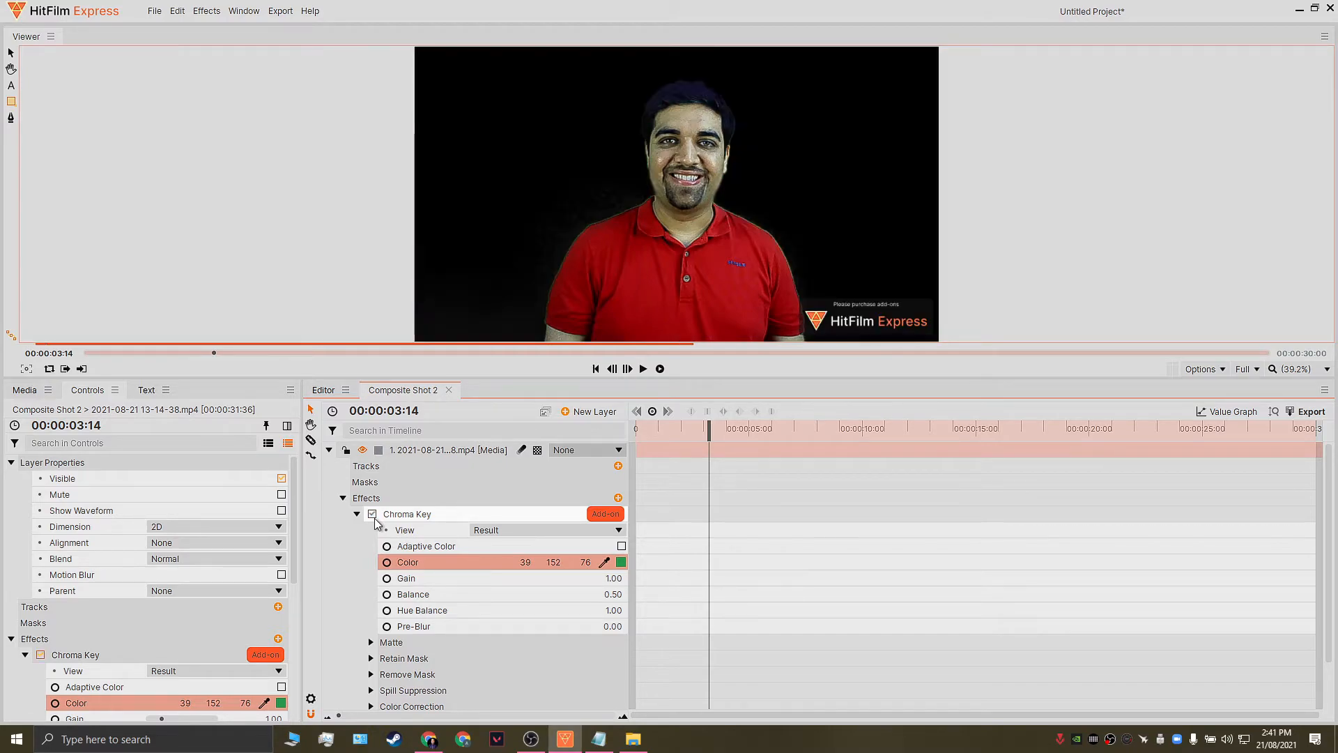